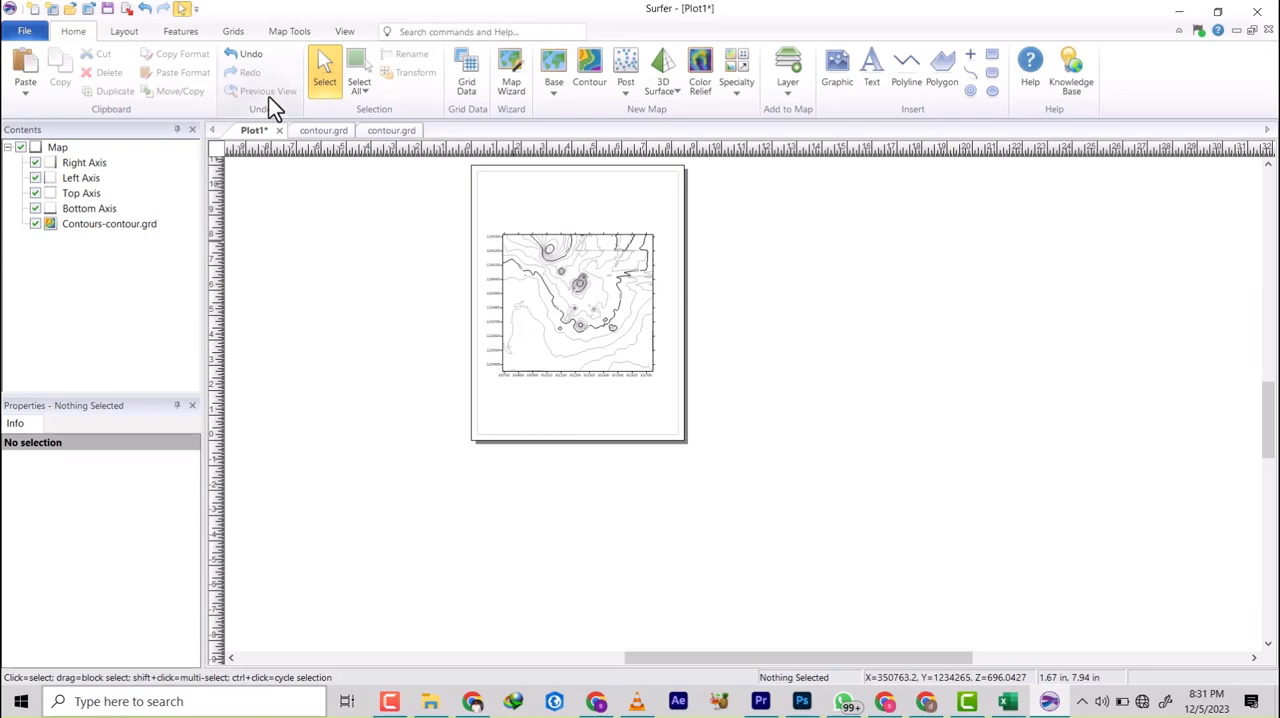
pyautogui.moveTo(428, 202)
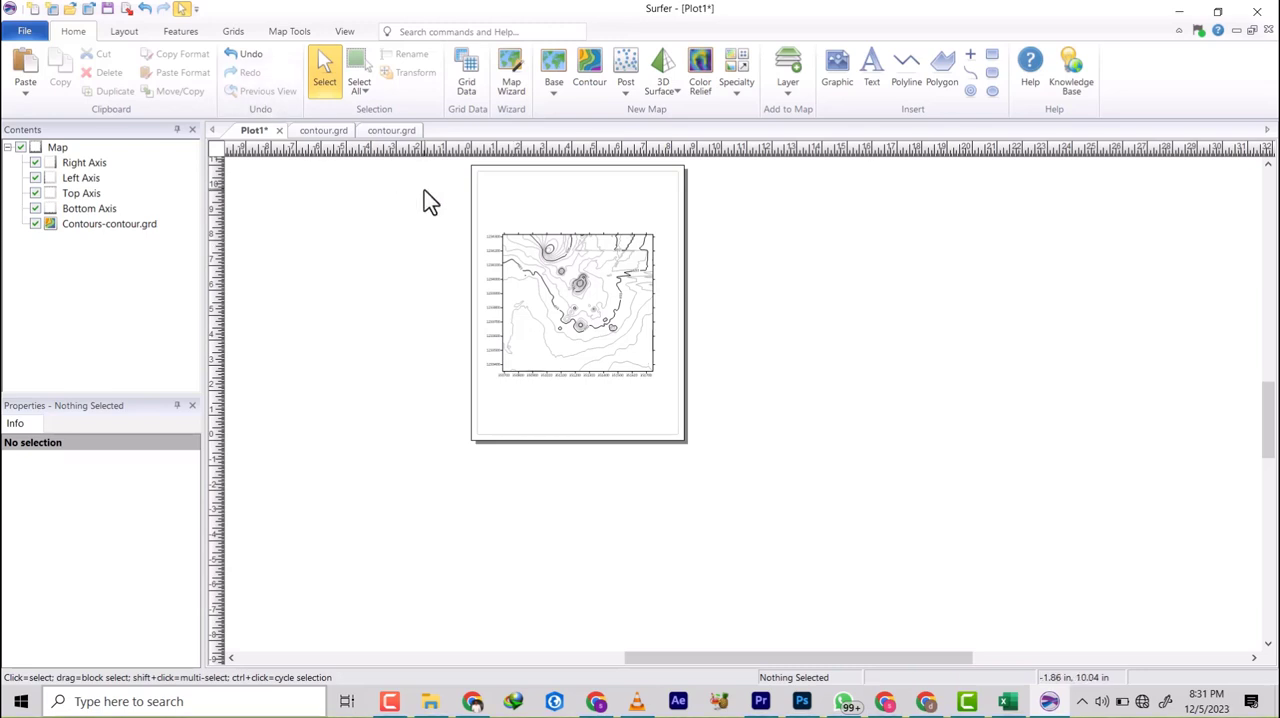
pyautogui.moveTo(588, 120)
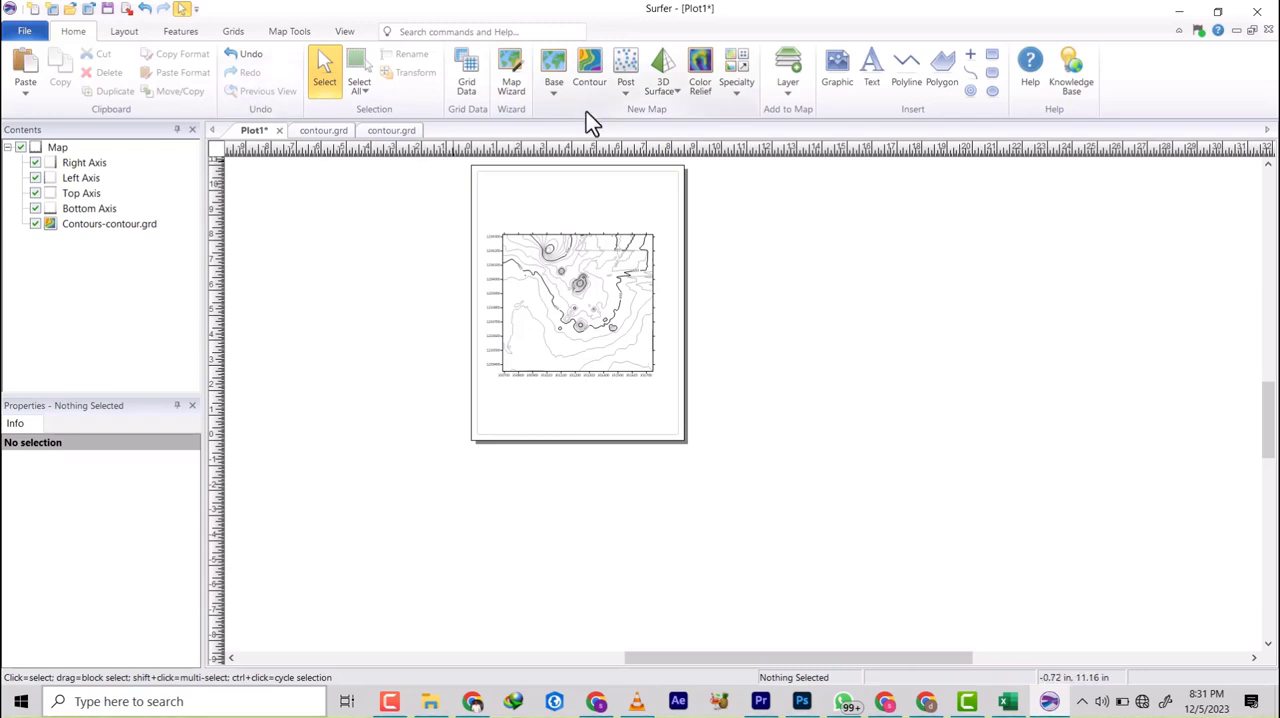
pyautogui.moveTo(588, 104)
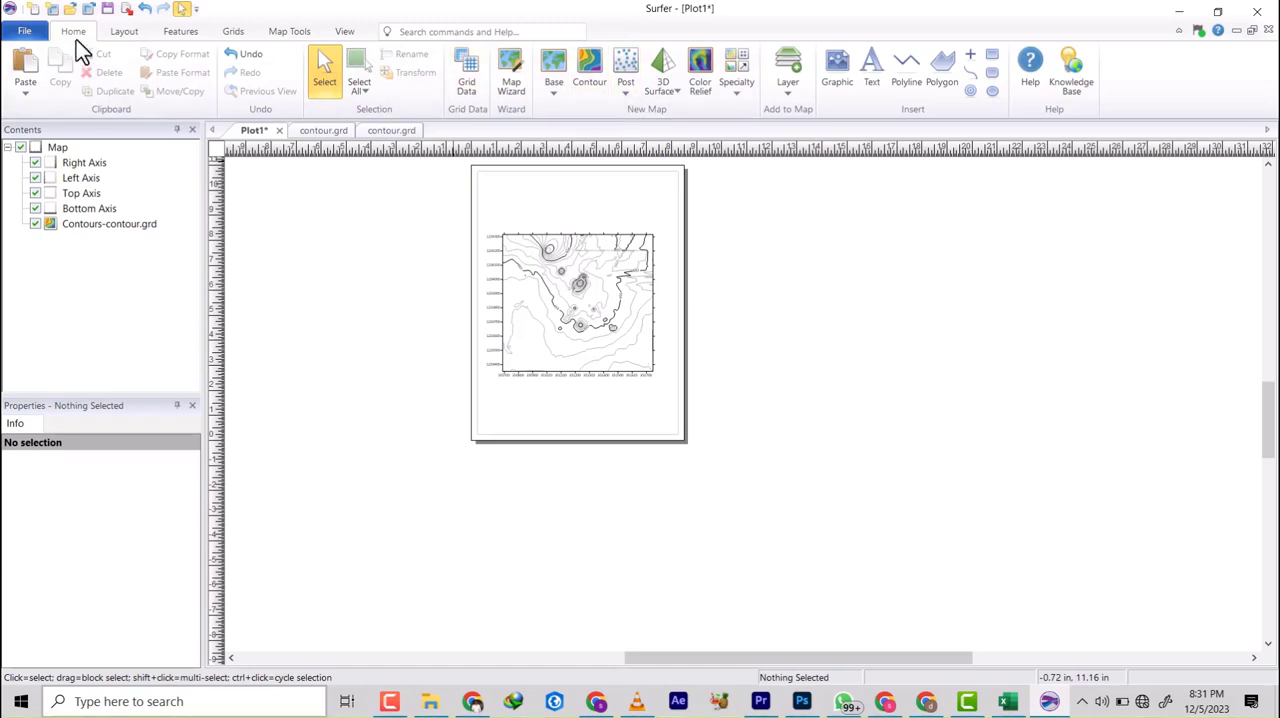
pyautogui.moveTo(148, 36)
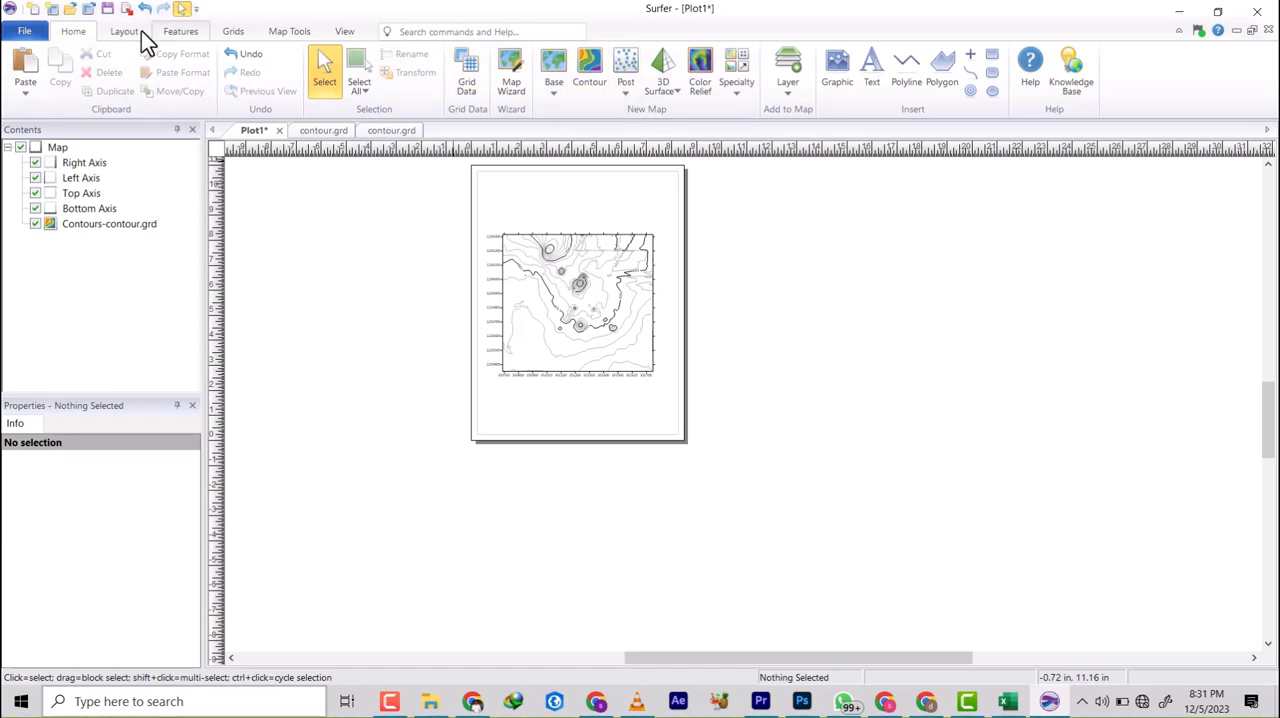
# Step: Browse the Layout and Grids ribbons, then return to the Home map tools
pyautogui.click(124, 32)
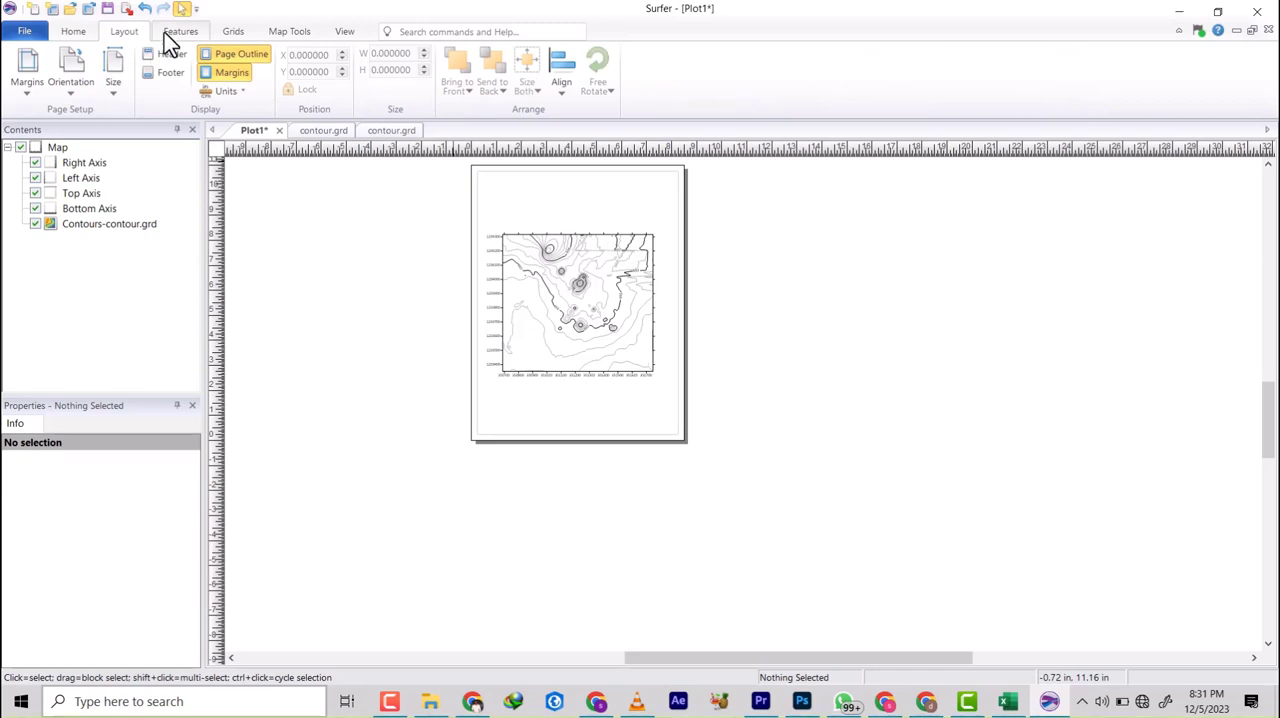
pyautogui.click(232, 32)
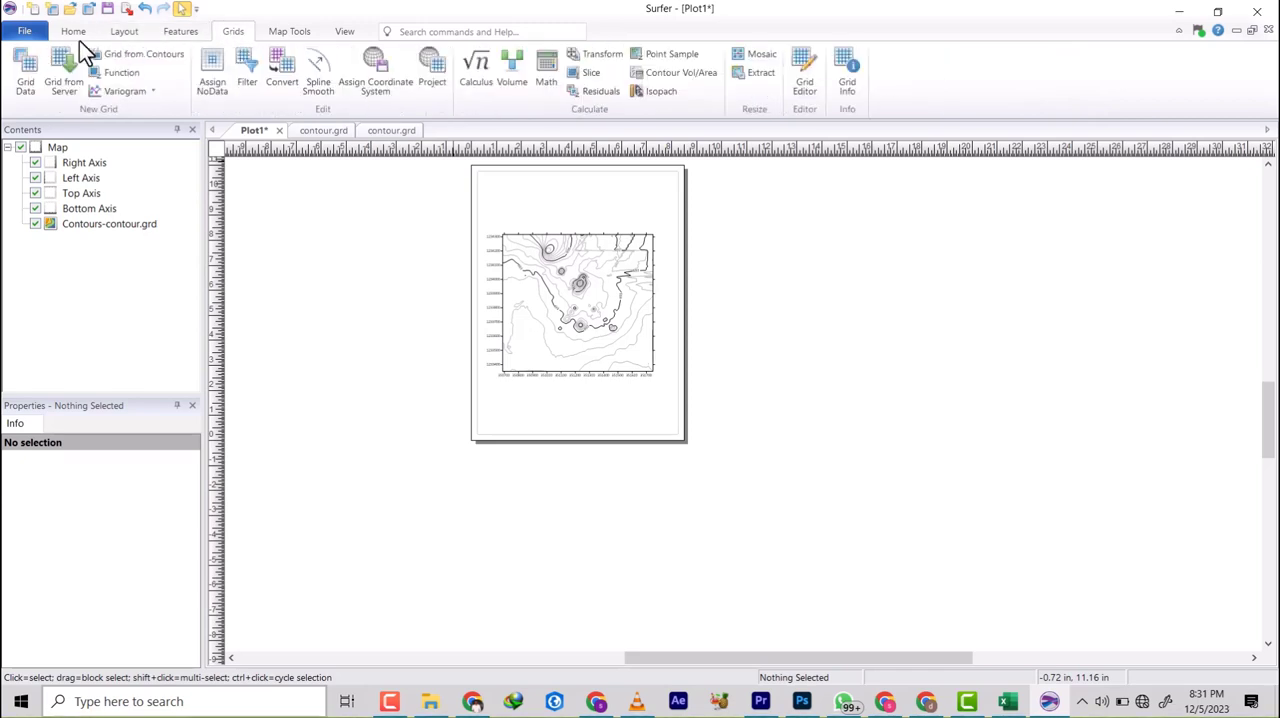
pyautogui.click(70, 32)
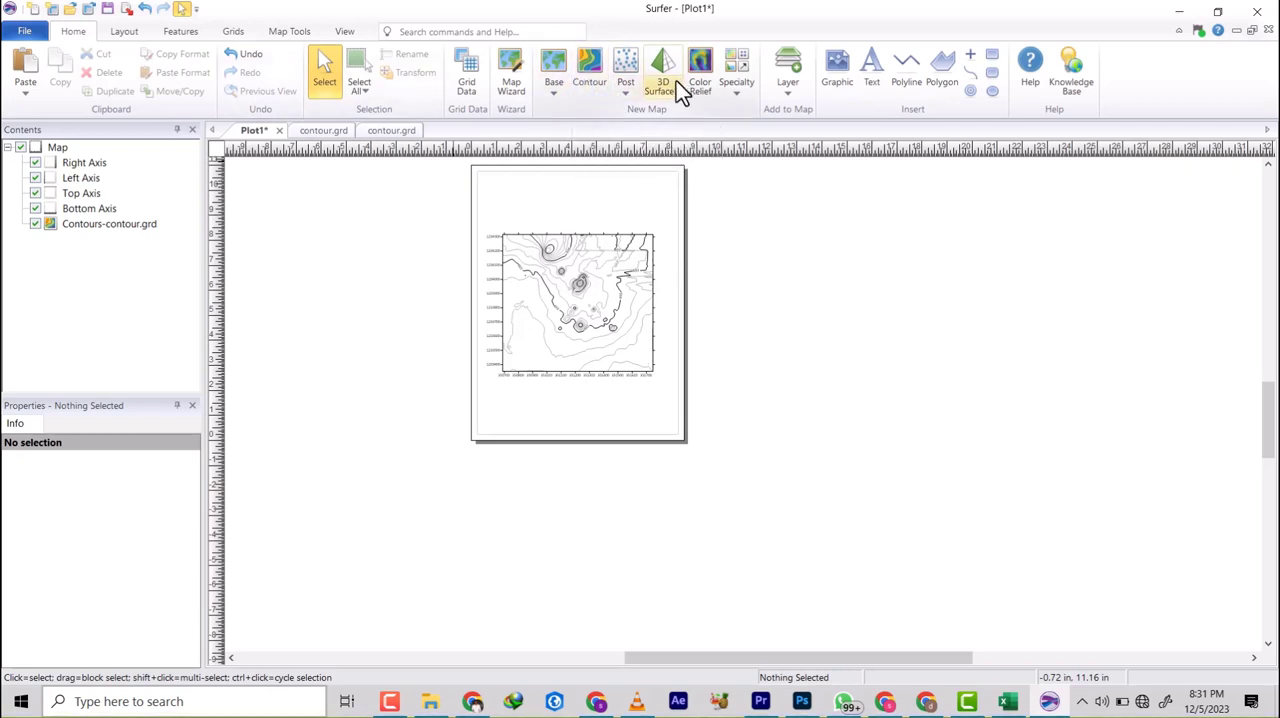
pyautogui.moveTo(704, 90)
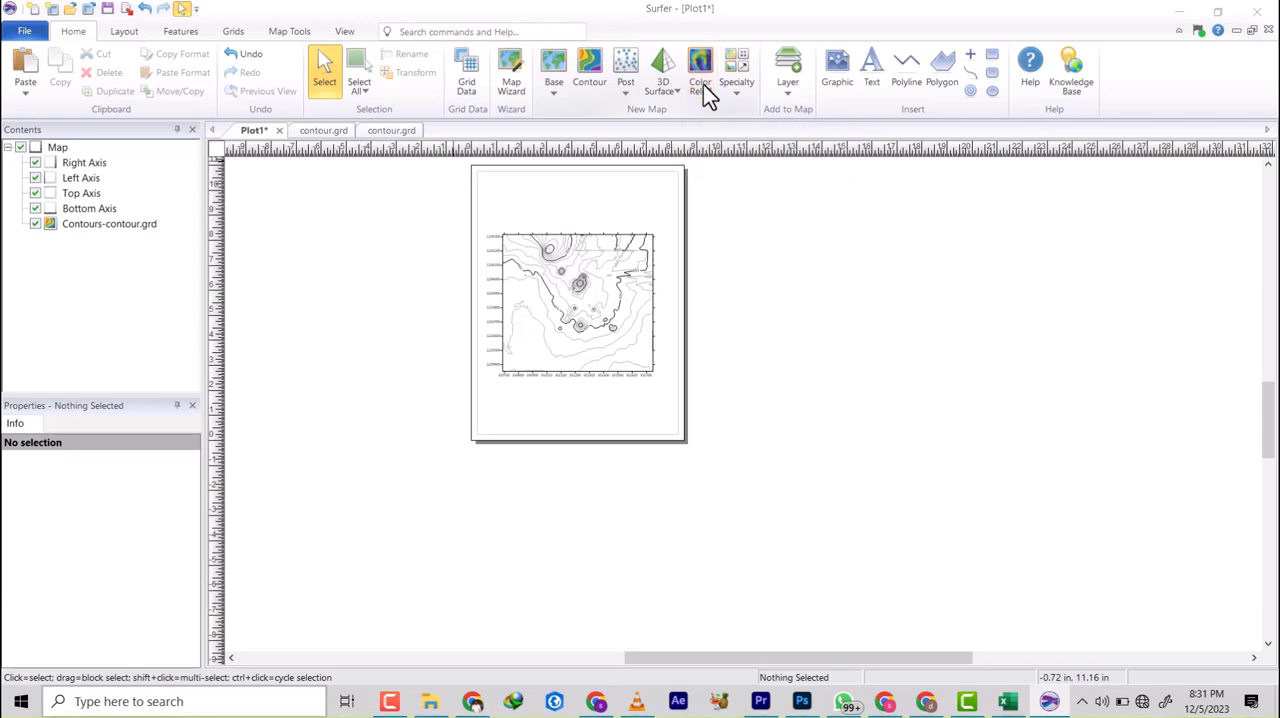
# Step: Create a colour relief map from contour.grd over the contour map
pyautogui.click(700, 60)
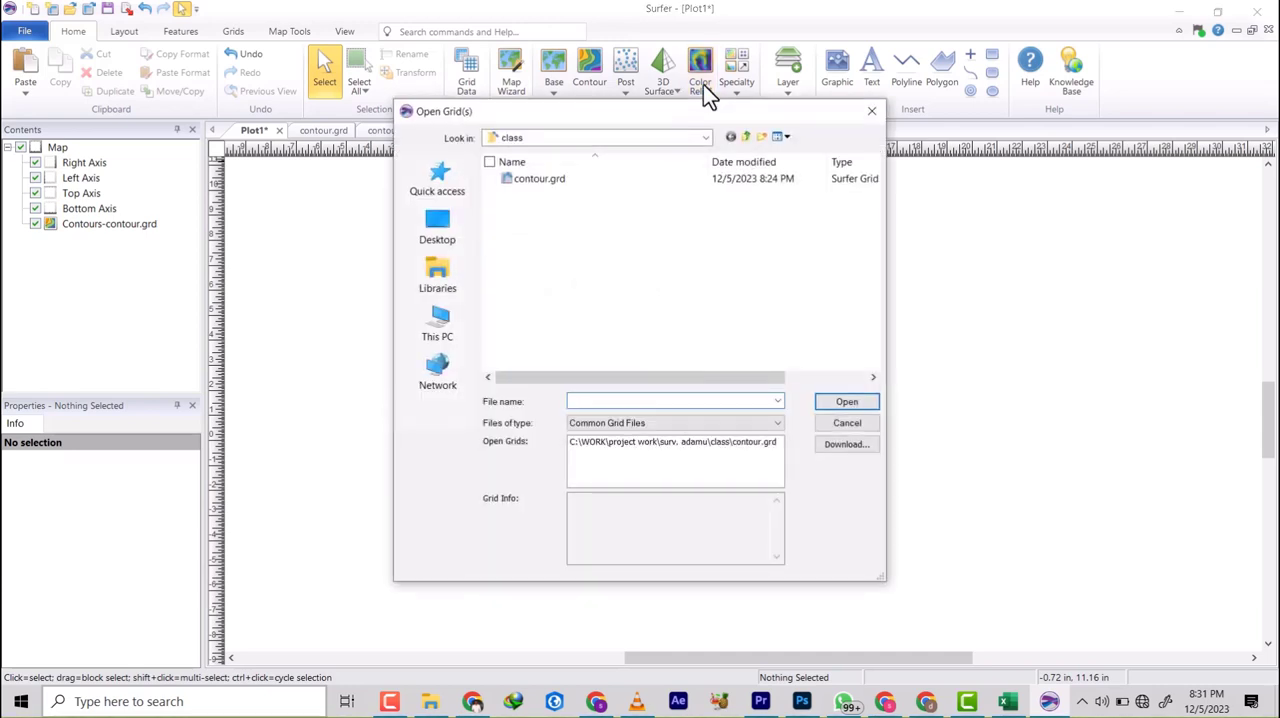
pyautogui.click(536, 178)
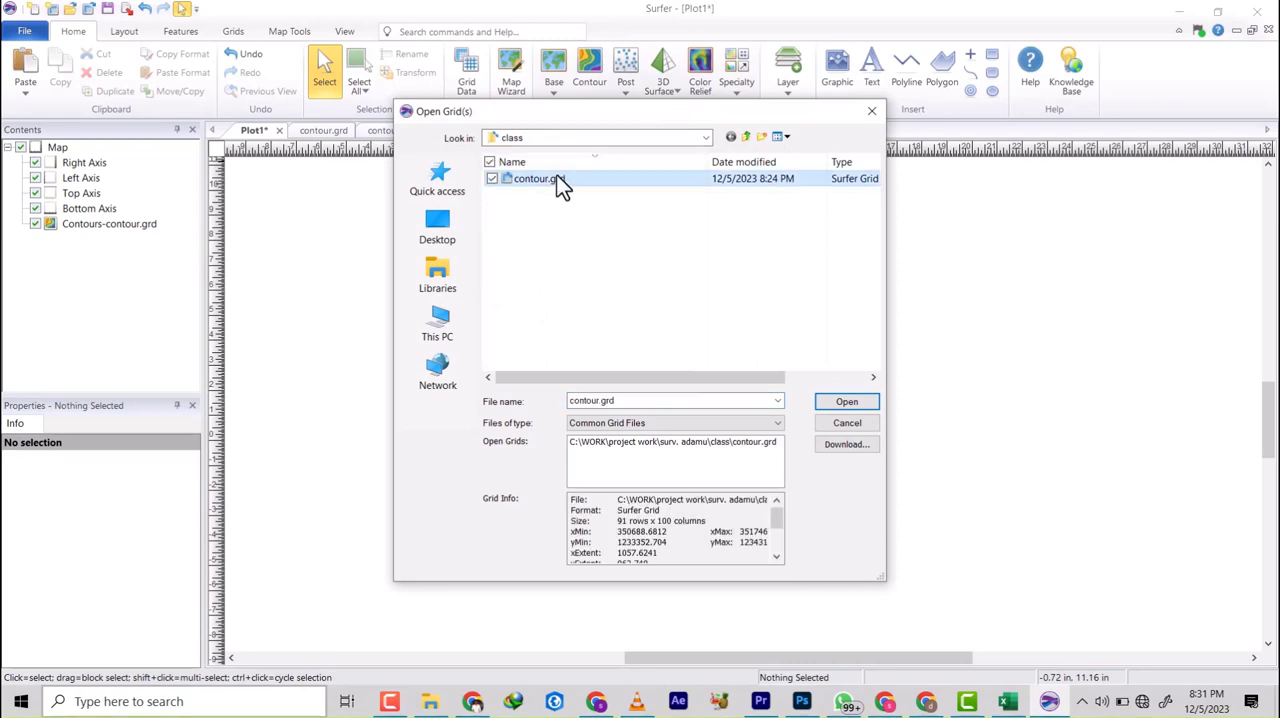
pyautogui.click(846, 400)
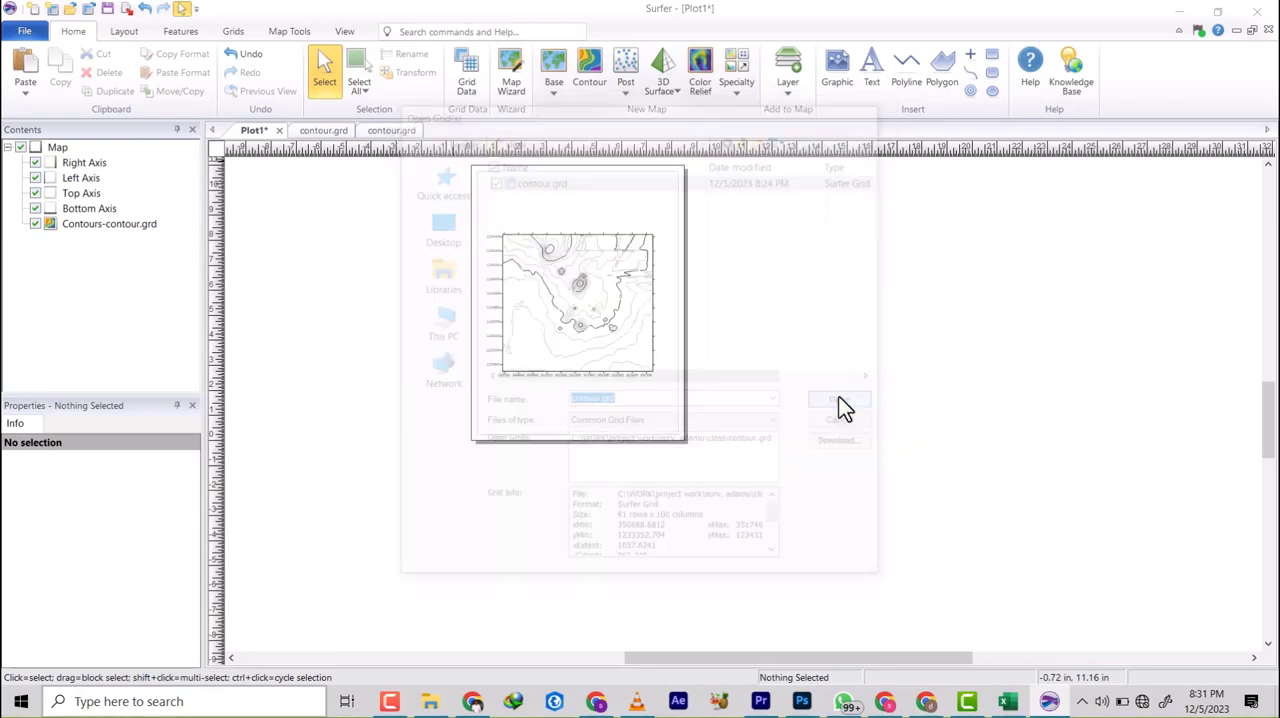
pyautogui.click(840, 402)
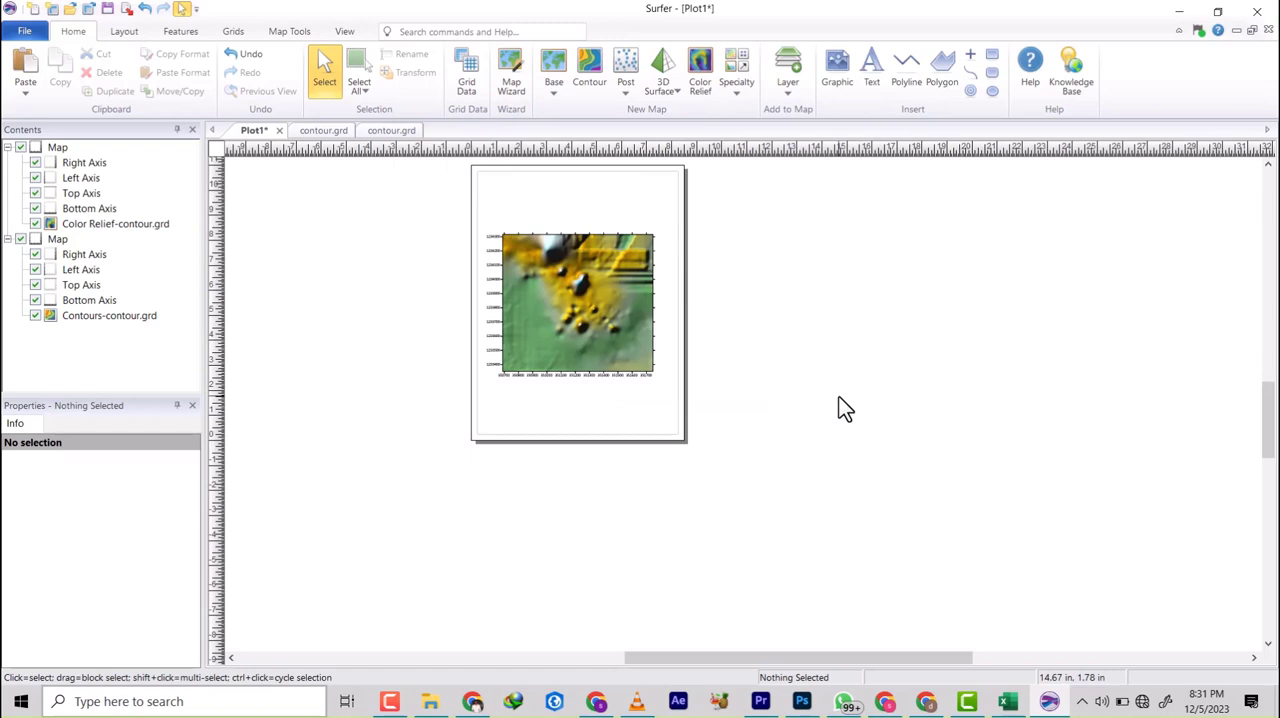
pyautogui.moveTo(588, 288)
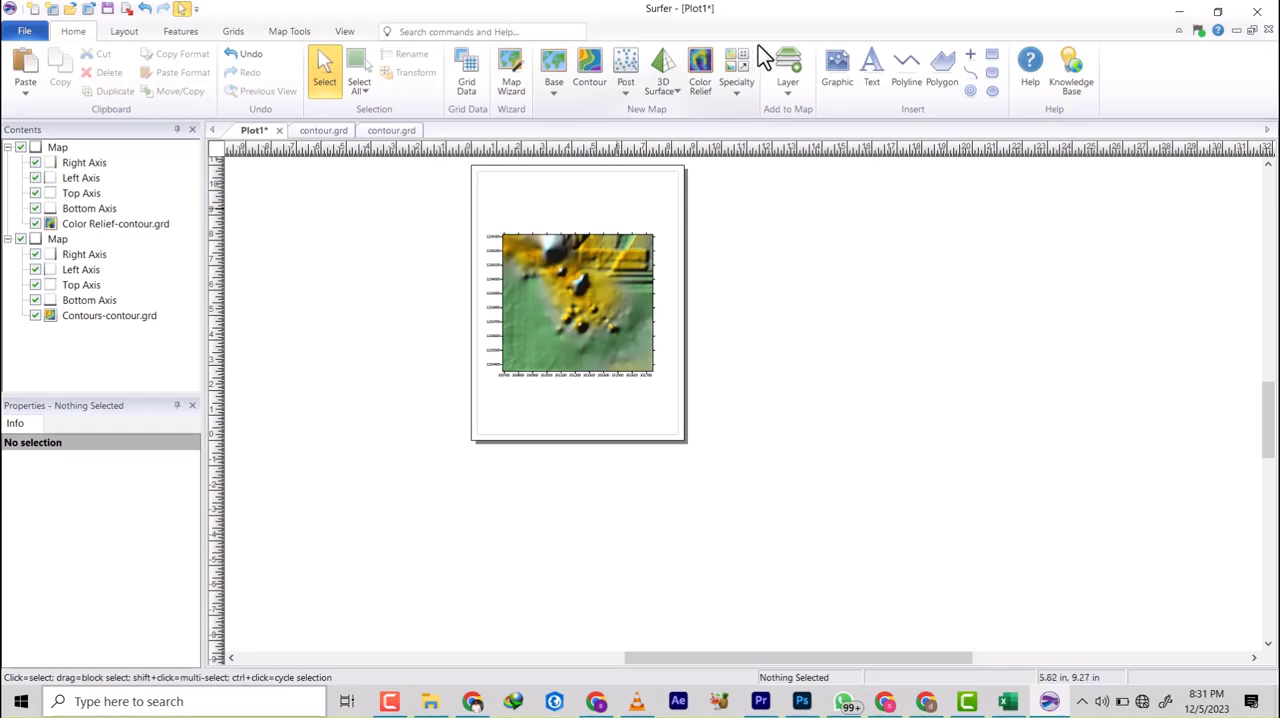
pyautogui.moveTo(622, 70)
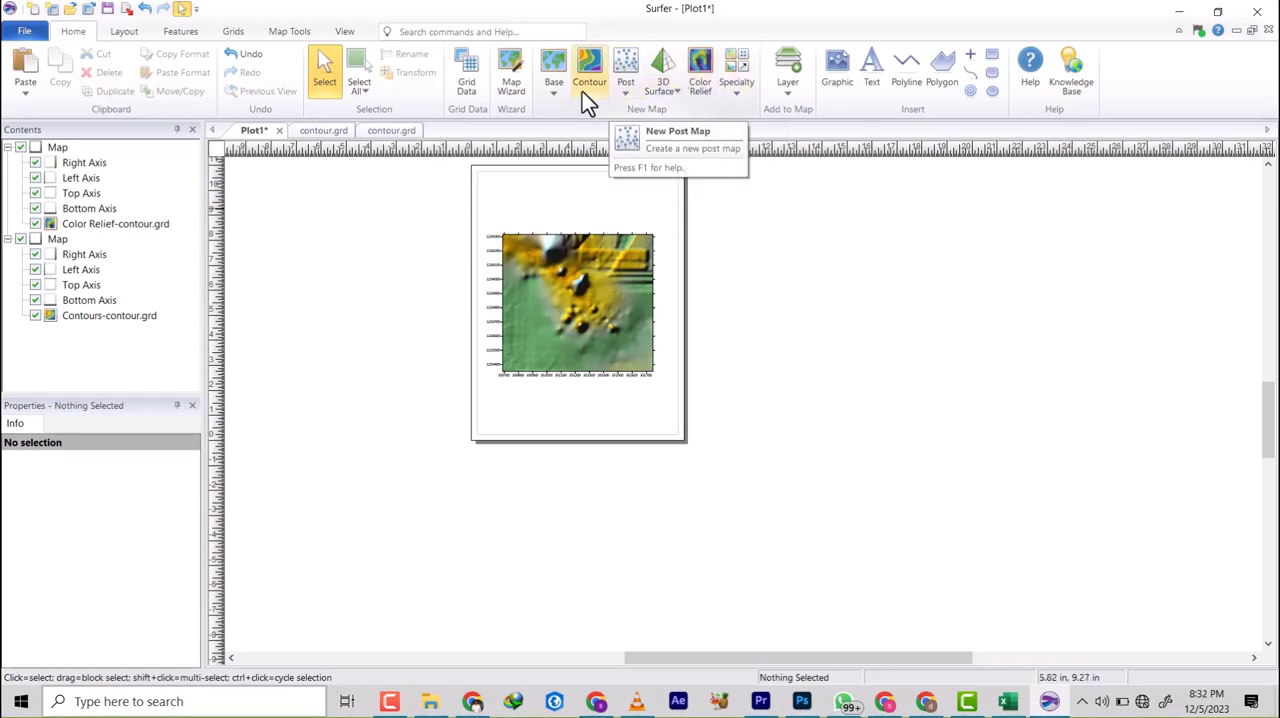
# Step: Create a 3D surface map from contour.grd beside the page
pyautogui.click(552, 64)
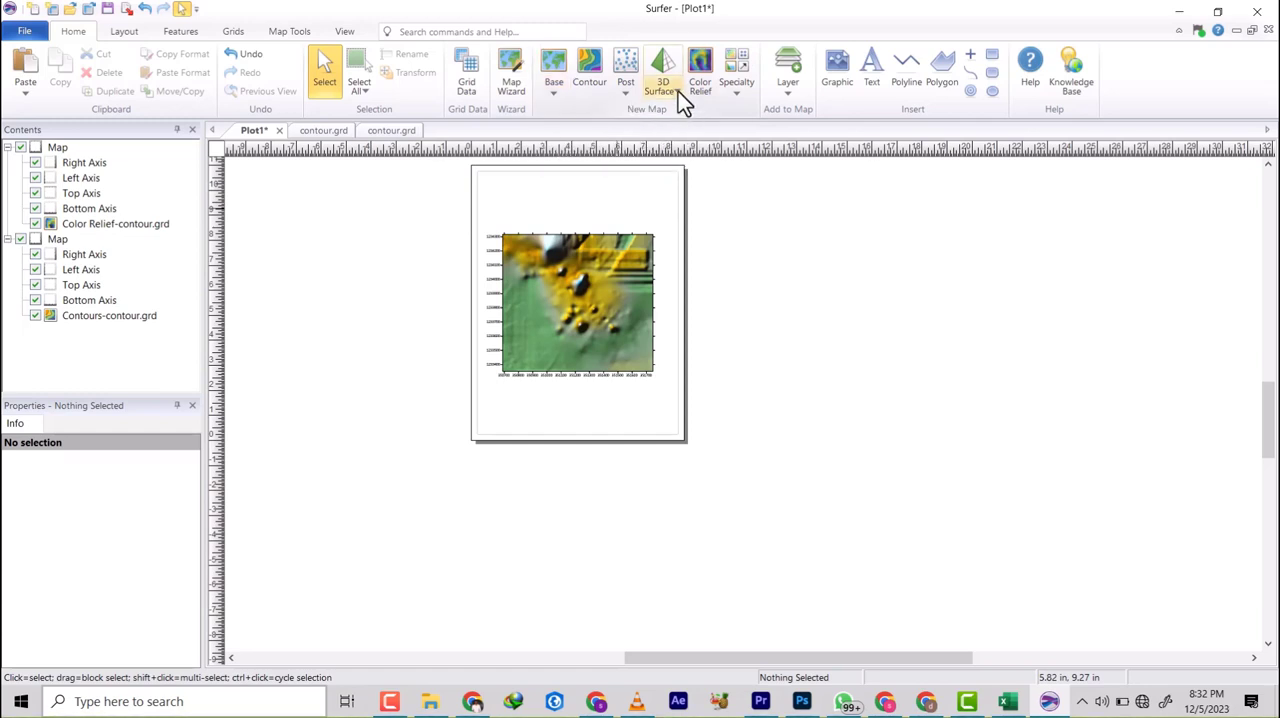
pyautogui.click(664, 70)
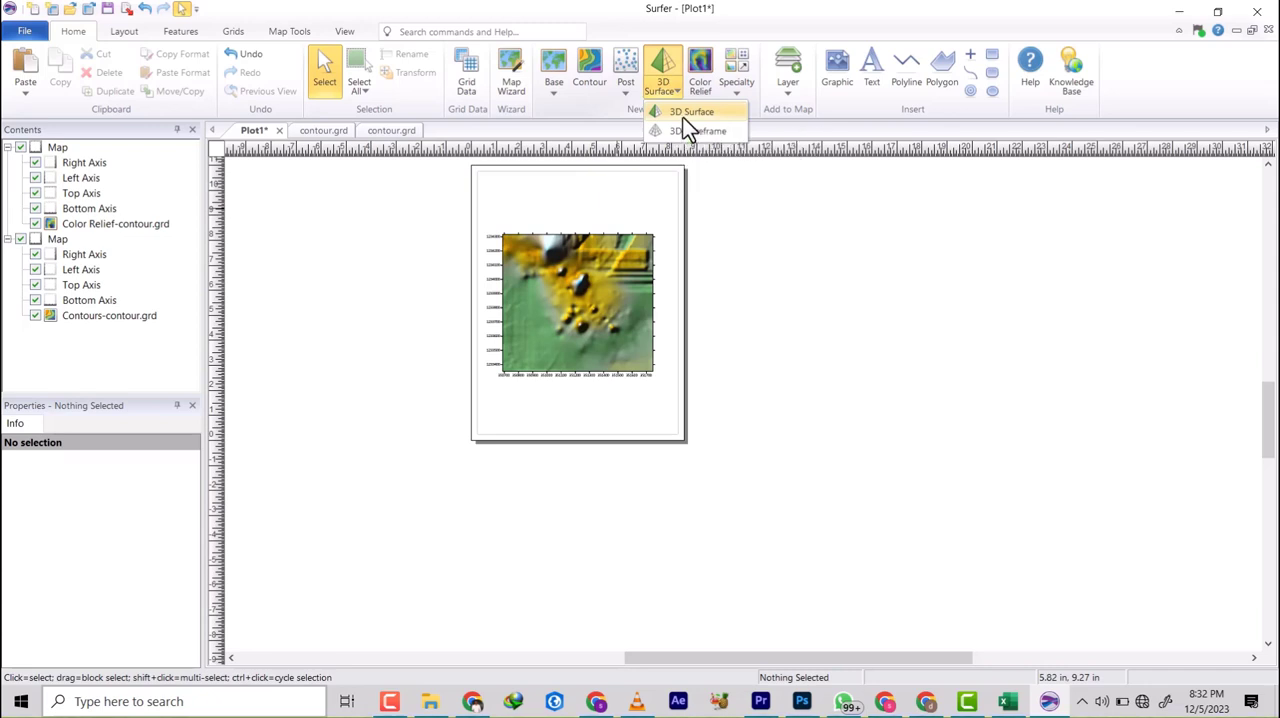
pyautogui.click(688, 112)
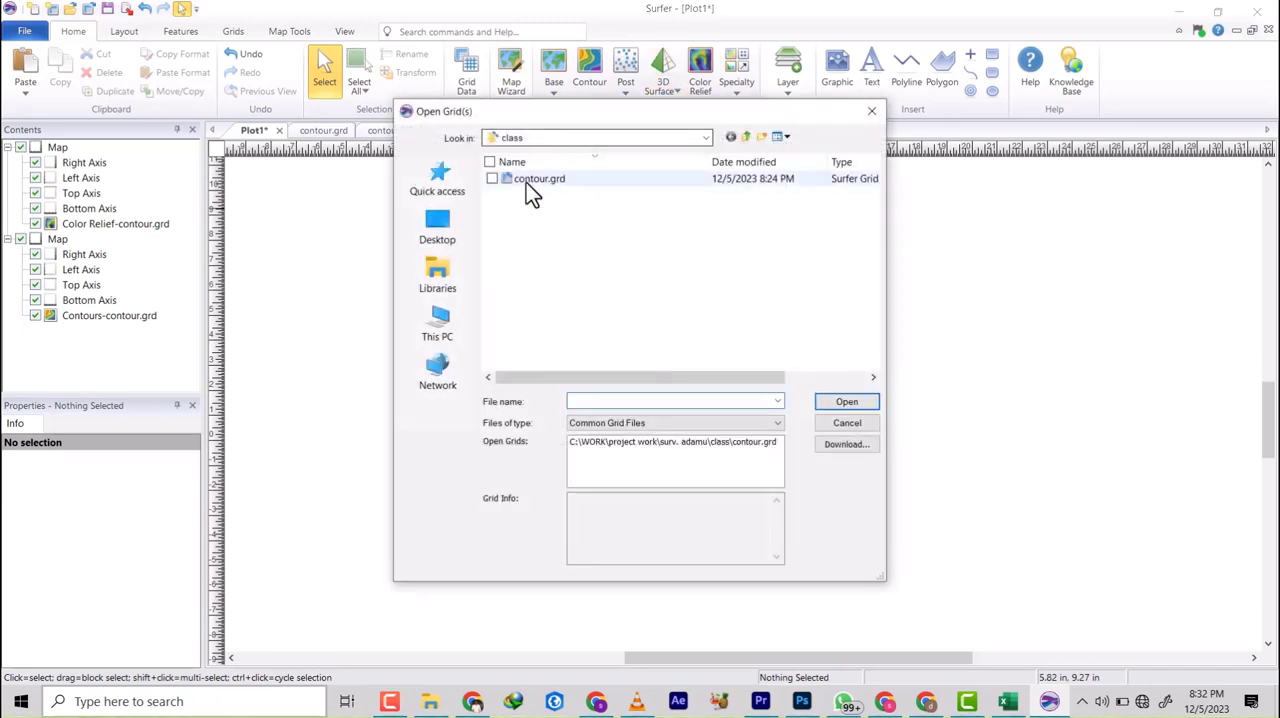
pyautogui.click(536, 178)
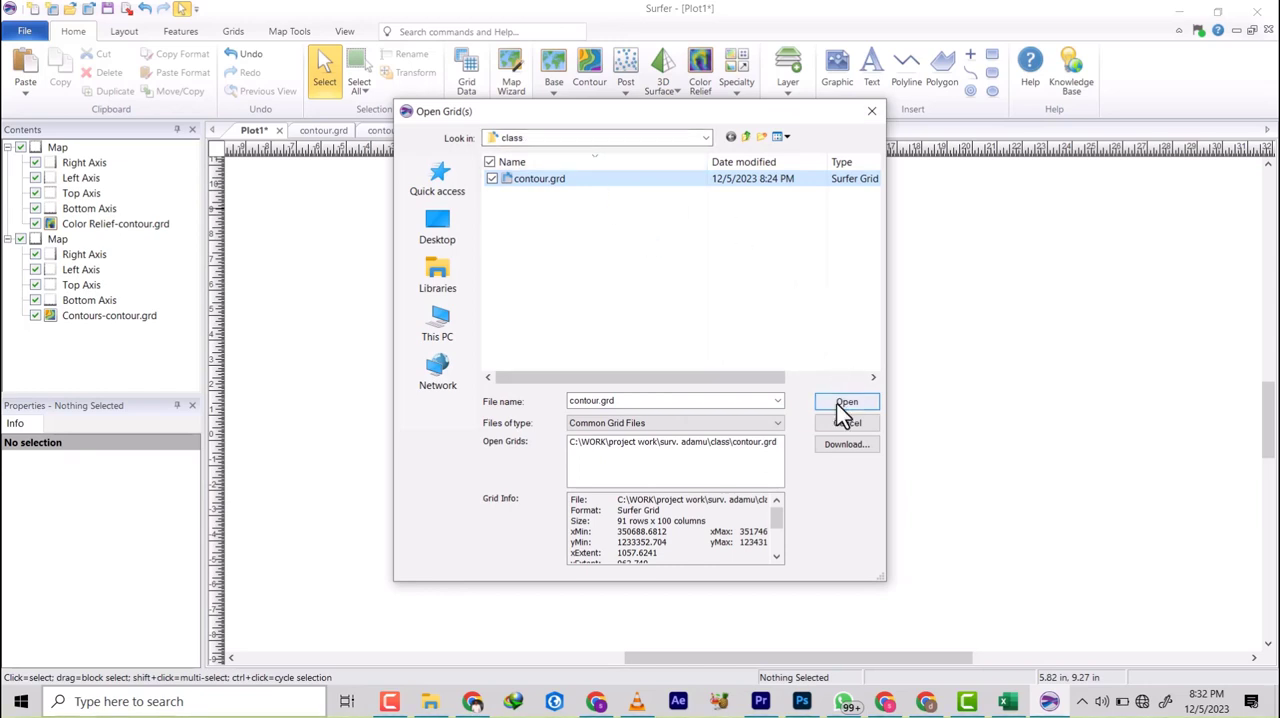
pyautogui.click(846, 400)
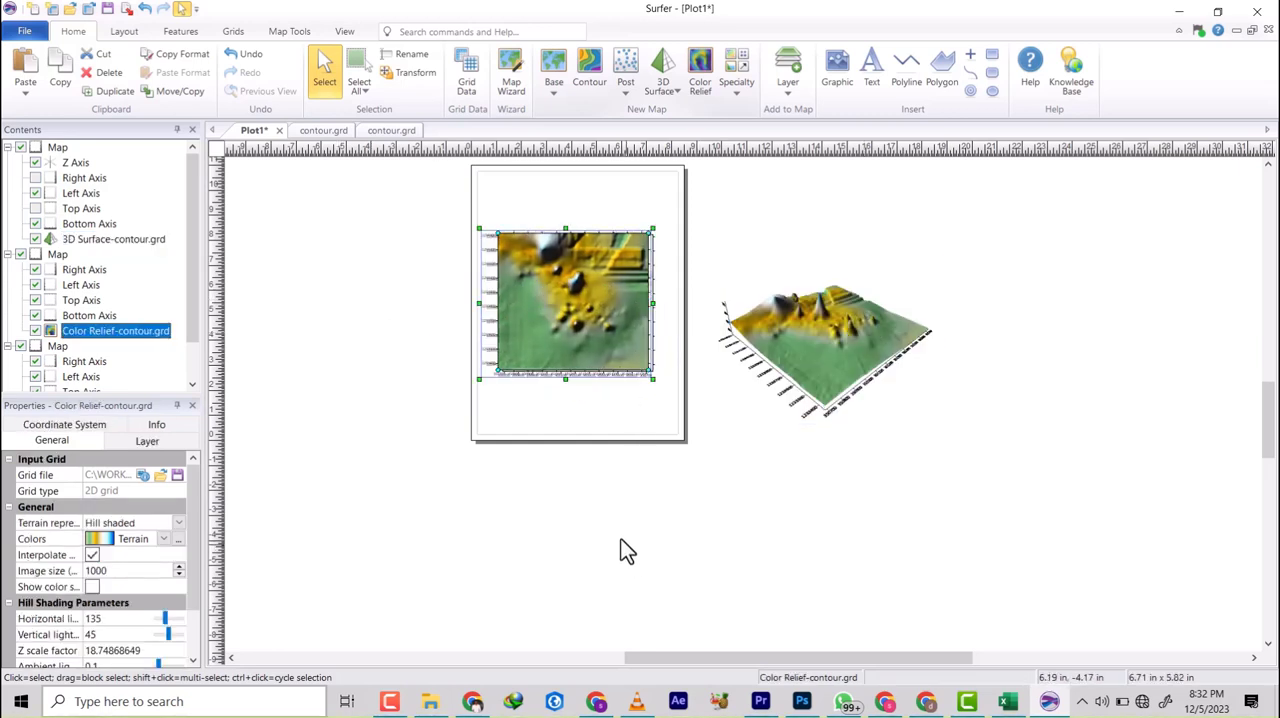
pyautogui.moveTo(652, 498)
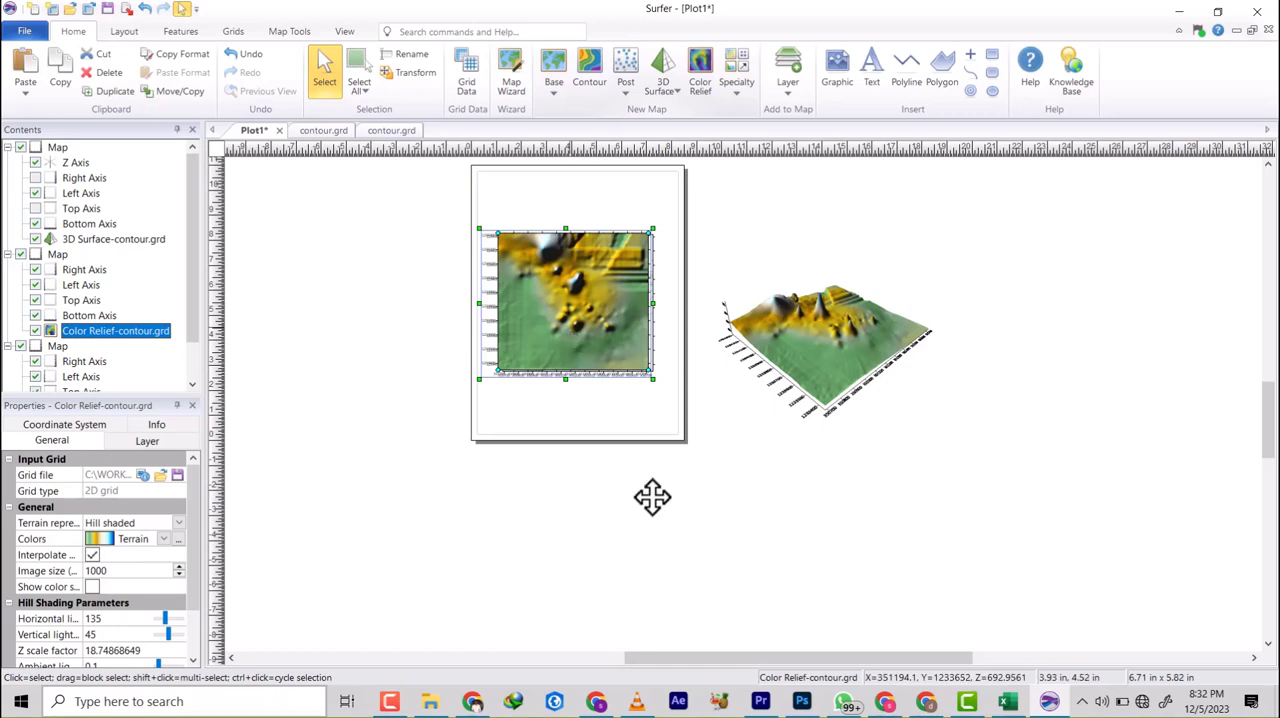
# Step: Drag the colour relief map below the 3D surface, uncovering the contour map
pyautogui.moveTo(570, 300); pyautogui.dragTo(904, 488)
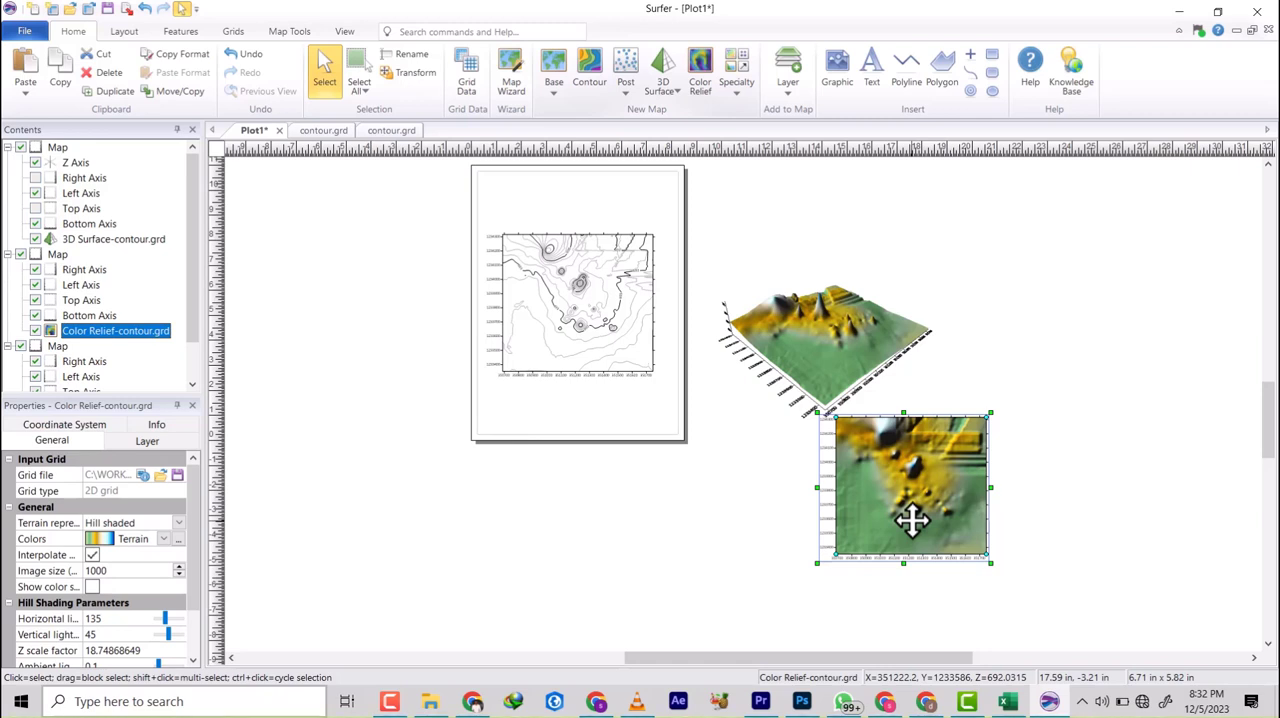
pyautogui.moveTo(664, 70)
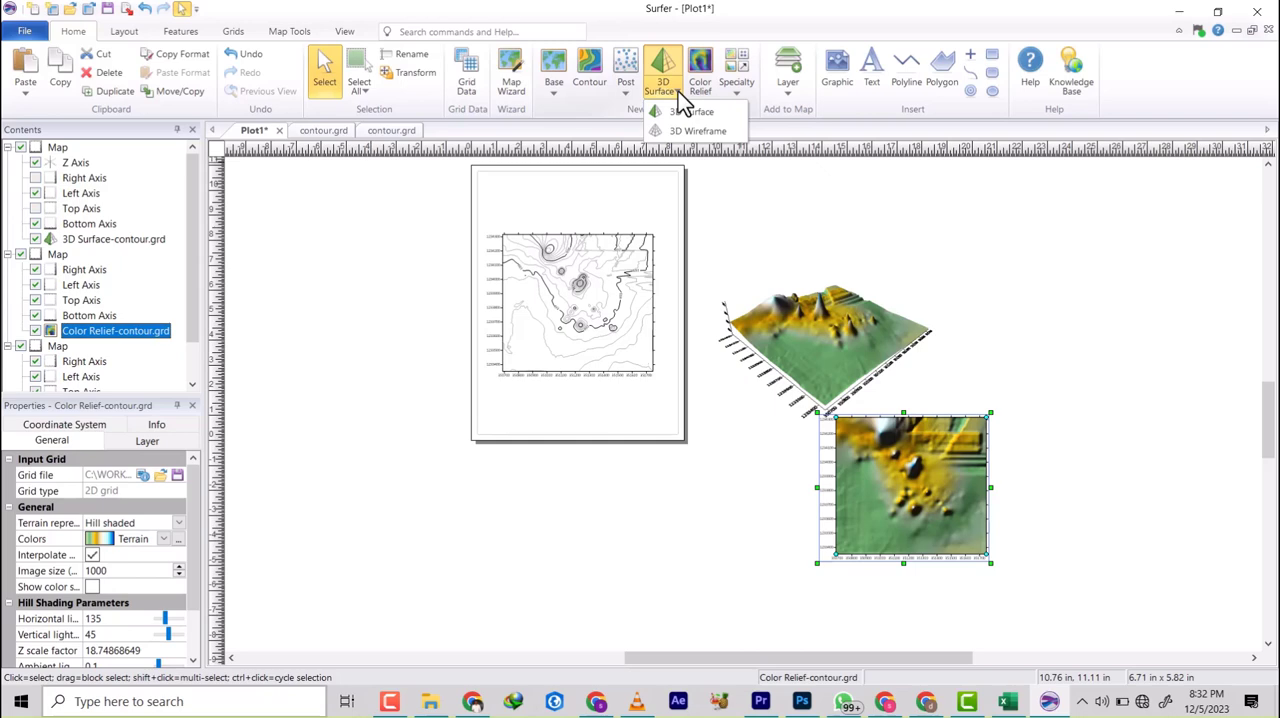
pyautogui.moveTo(696, 132)
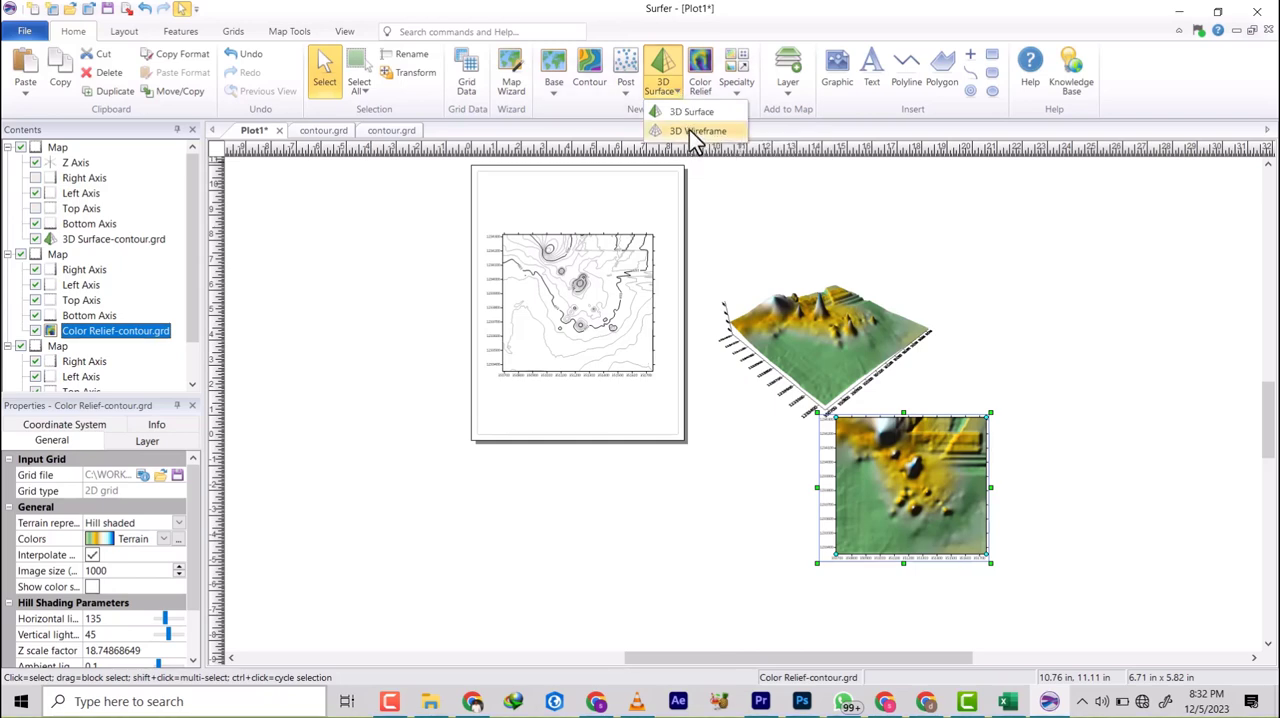
# Step: Create a 3D wireframe map from contour.grd above the 3D surface
pyautogui.click(696, 132)
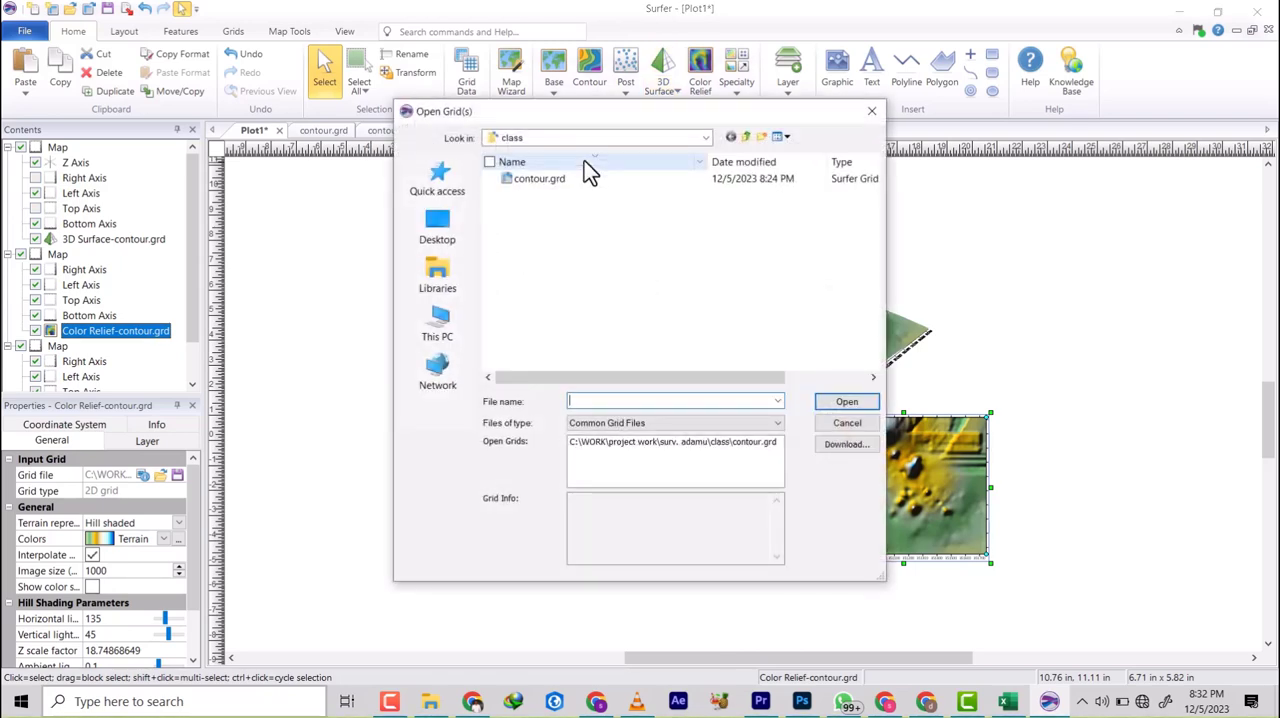
pyautogui.click(536, 178)
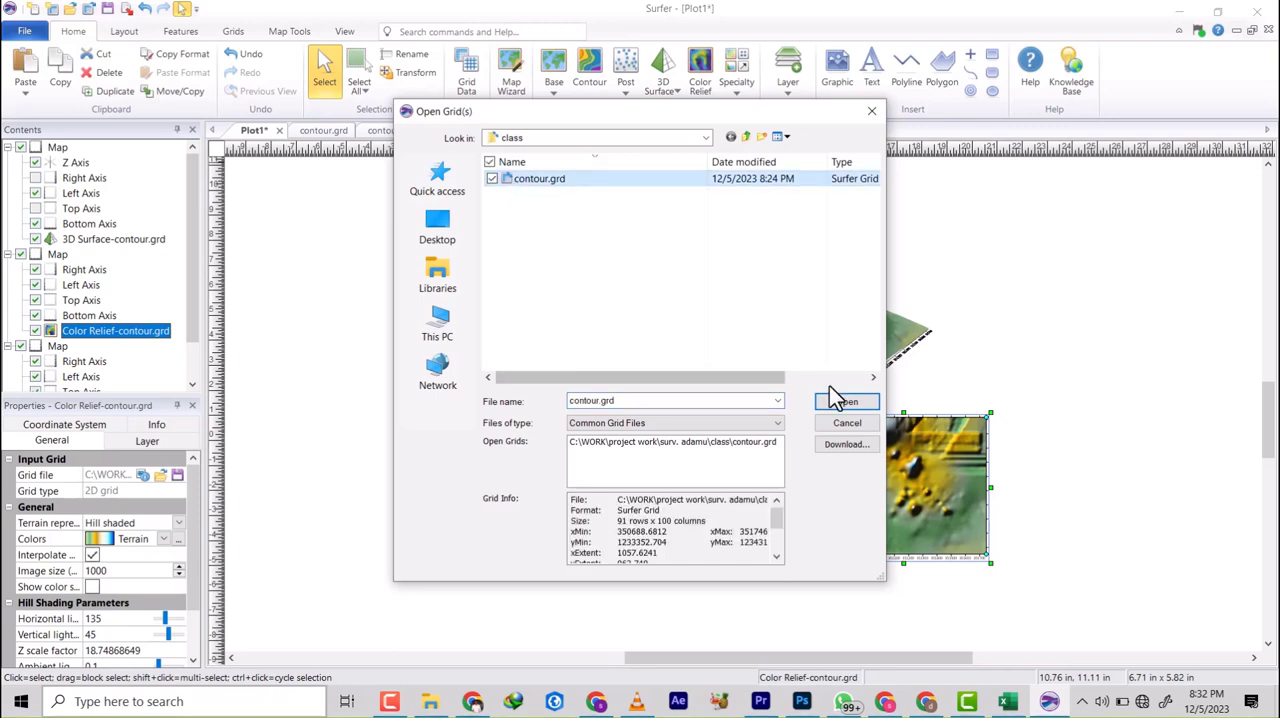
pyautogui.click(846, 400)
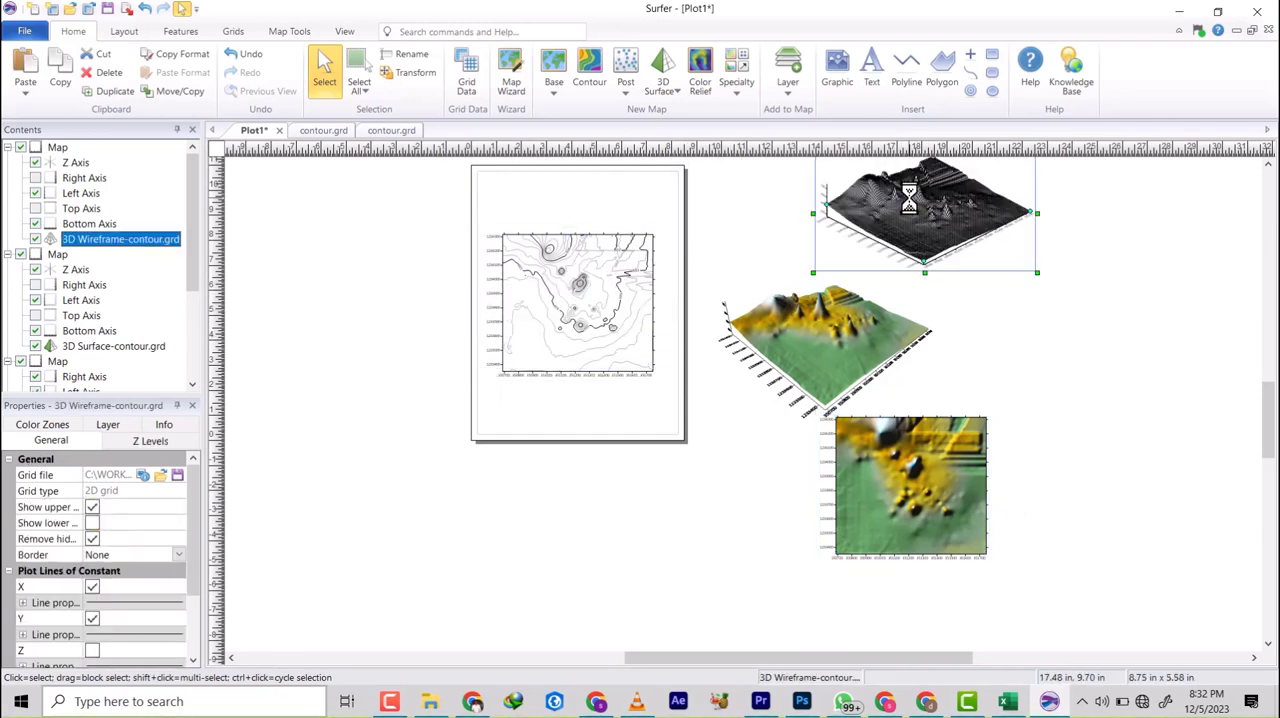
# Step: Drag the 3D wireframe map to the right of the 3D surface and deselect it
pyautogui.moveTo(908, 212); pyautogui.dragTo(1024, 292)
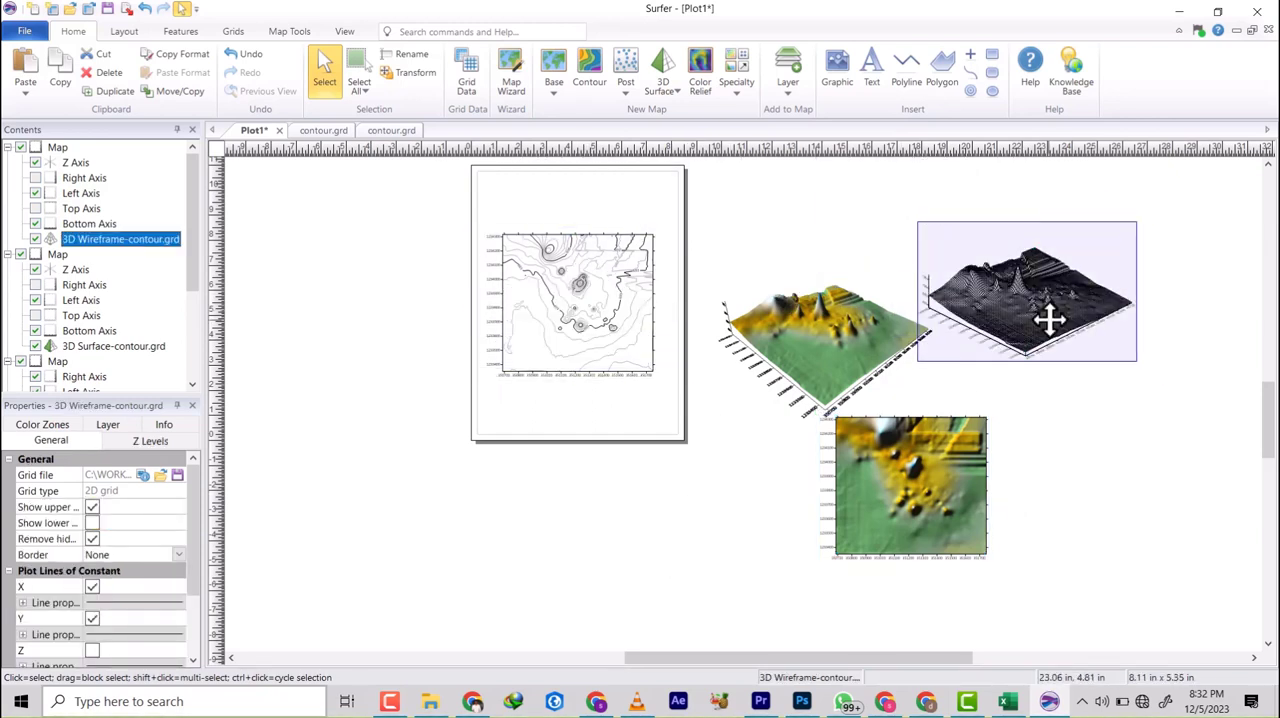
pyautogui.click(1050, 320)
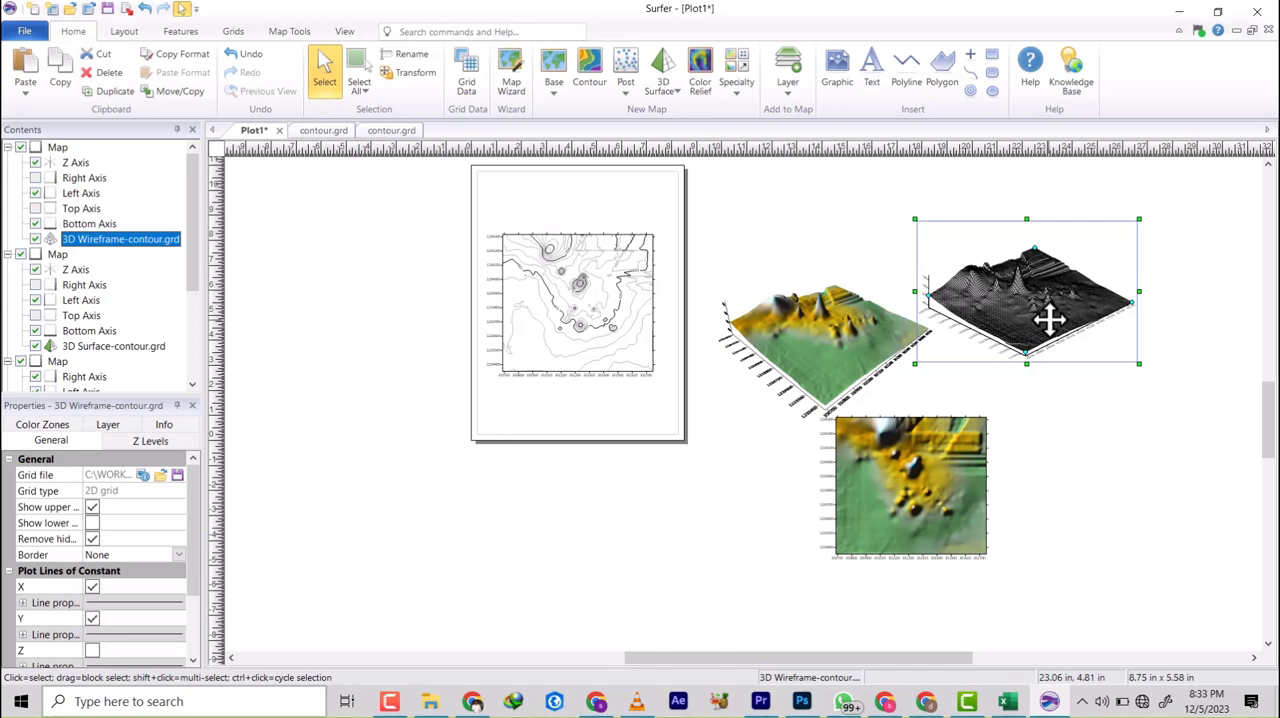
pyautogui.moveTo(738, 64)
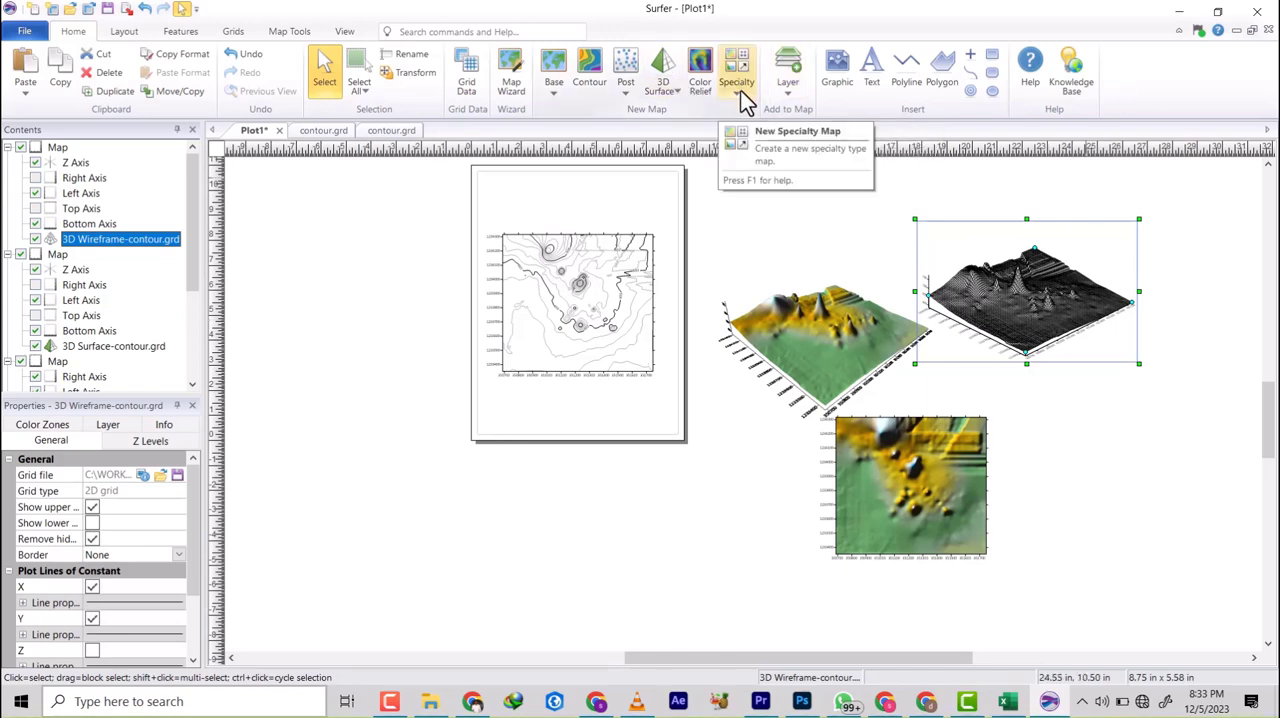